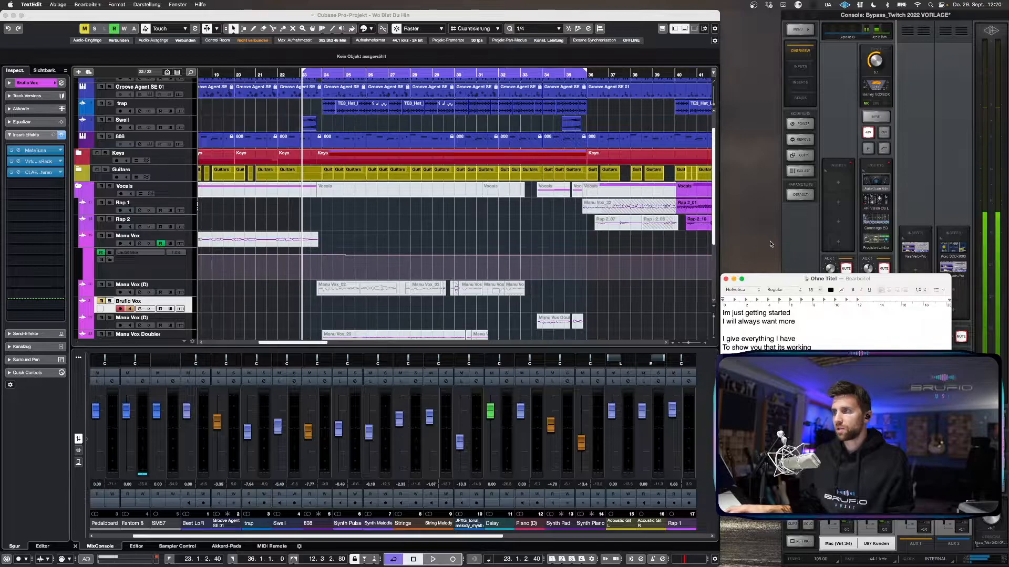
# Step: Scroll the track list down to show the Guitars, Vocals and Eingänge/Ausgangskanäle folders
pyautogui.click(442, 558)
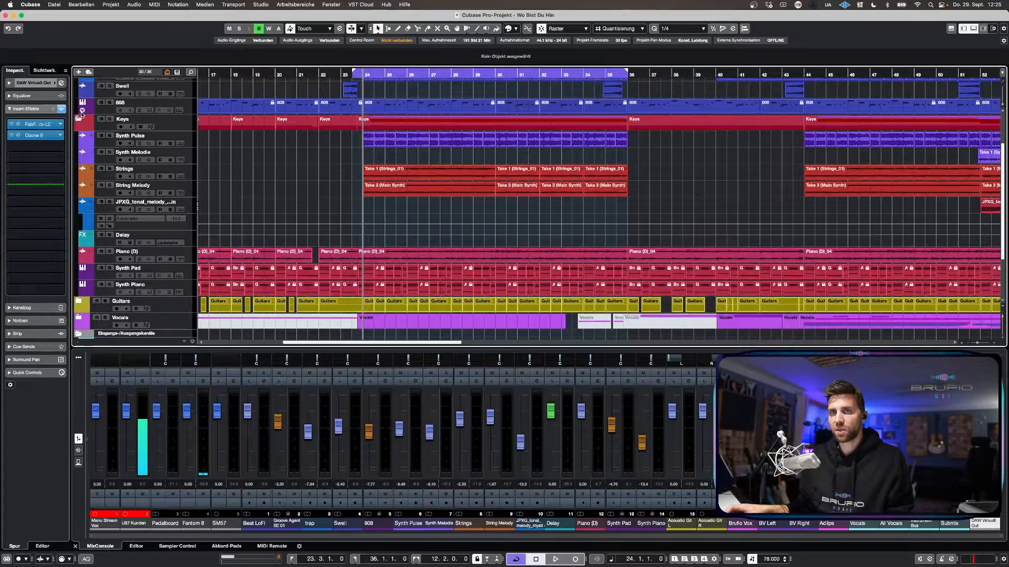
# Step: Scroll down to reveal the Eingänge/Ausgangskanäle folder with the Instrument Bus
pyautogui.scroll(-3)
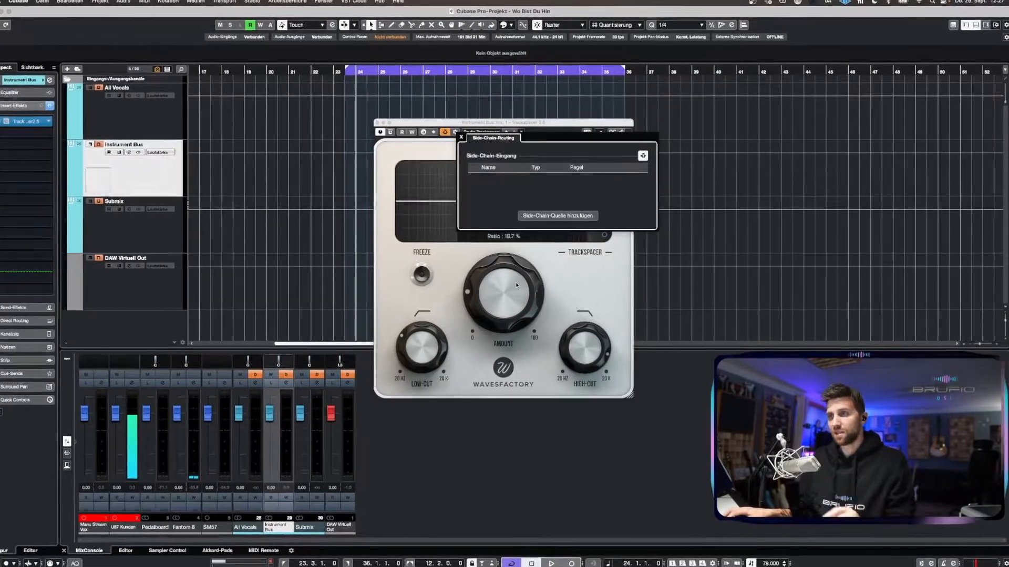
# Step: Add a side-chain source to Trackspacer and pick the All Vocals bus
pyautogui.click(557, 215)
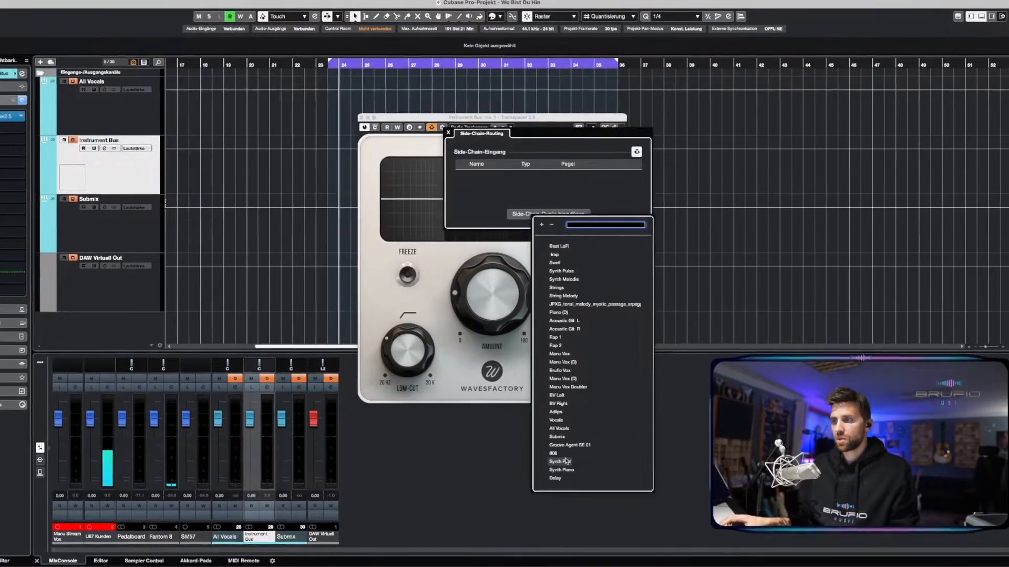
pyautogui.click(560, 428)
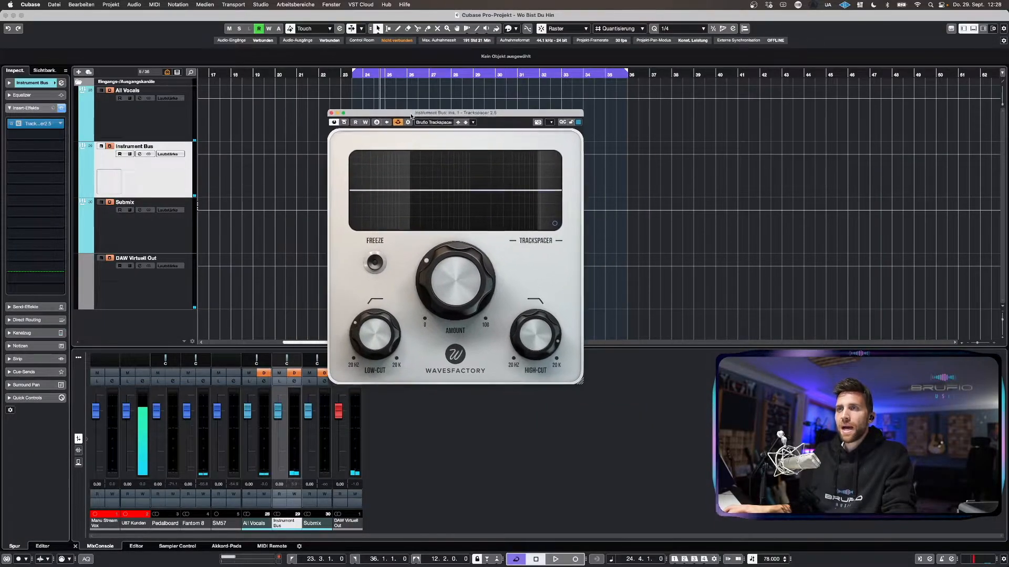
# Step: Nudge the Trackspacer window slightly to the right before playback
pyautogui.moveTo(456, 113); pyautogui.dragTo(460, 115)
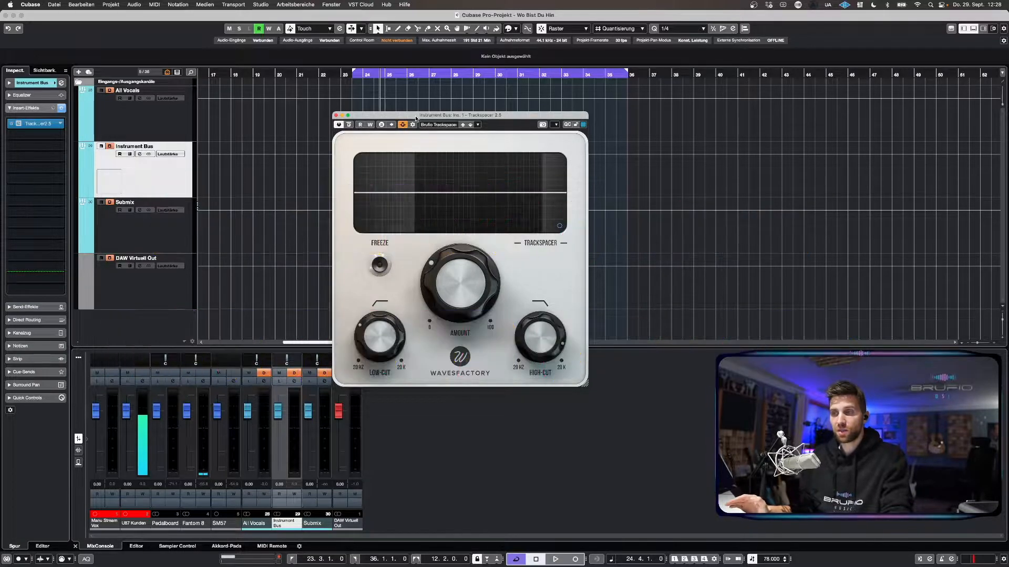
pyautogui.moveTo(505, 202)
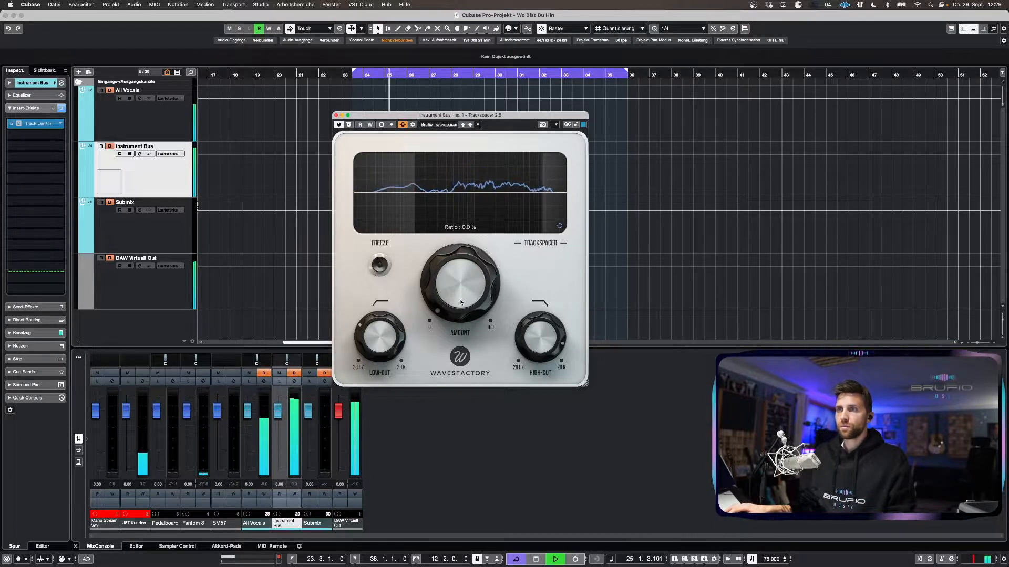
# Step: Raise Trackspacer's Amount knob from about 7% to about 33% during playback
pyautogui.moveTo(460, 286); pyautogui.dragTo(463, 276)
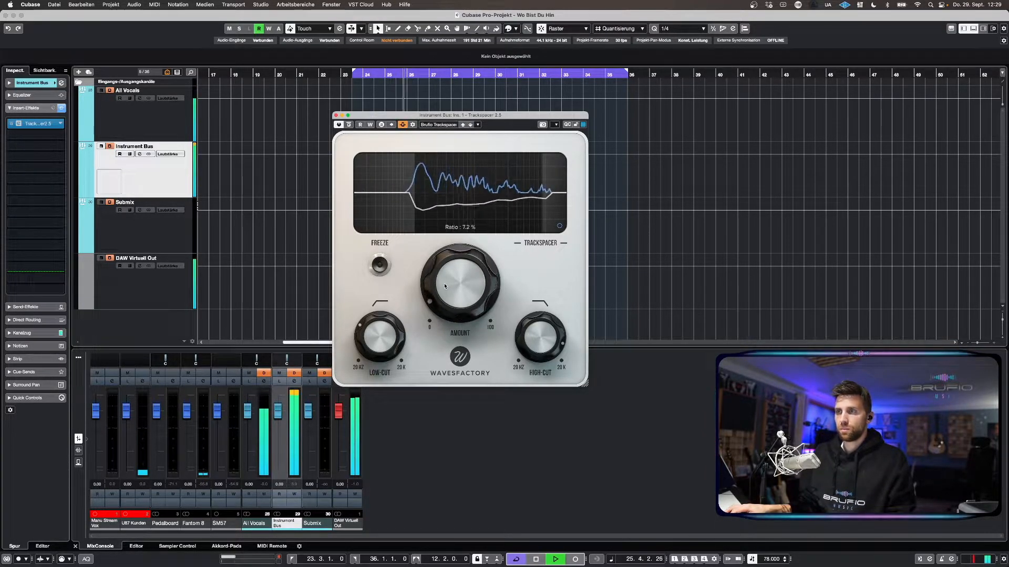
pyautogui.moveTo(460, 283); pyautogui.dragTo(461, 258)
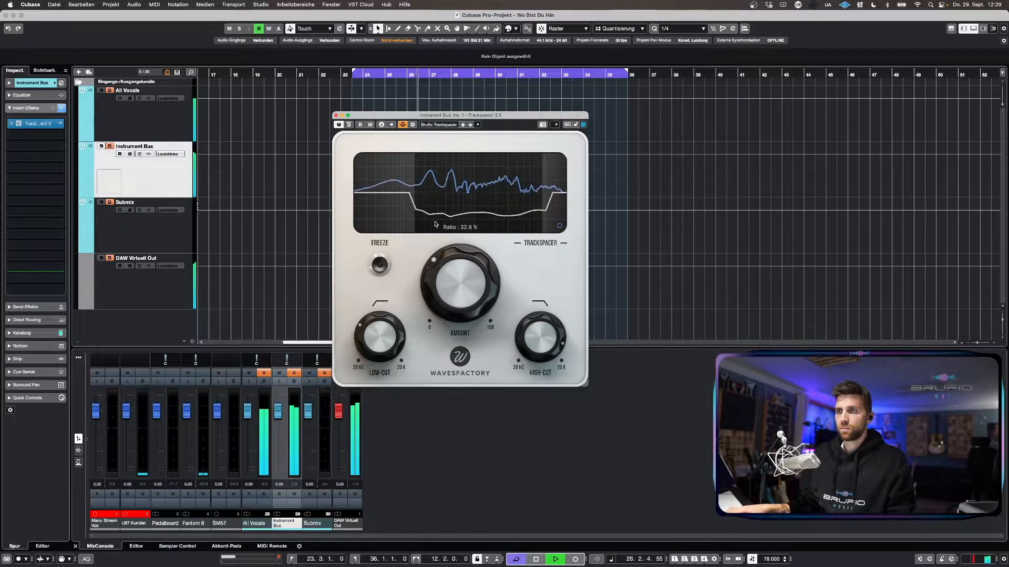
pyautogui.moveTo(460, 277); pyautogui.dragTo(470, 251)
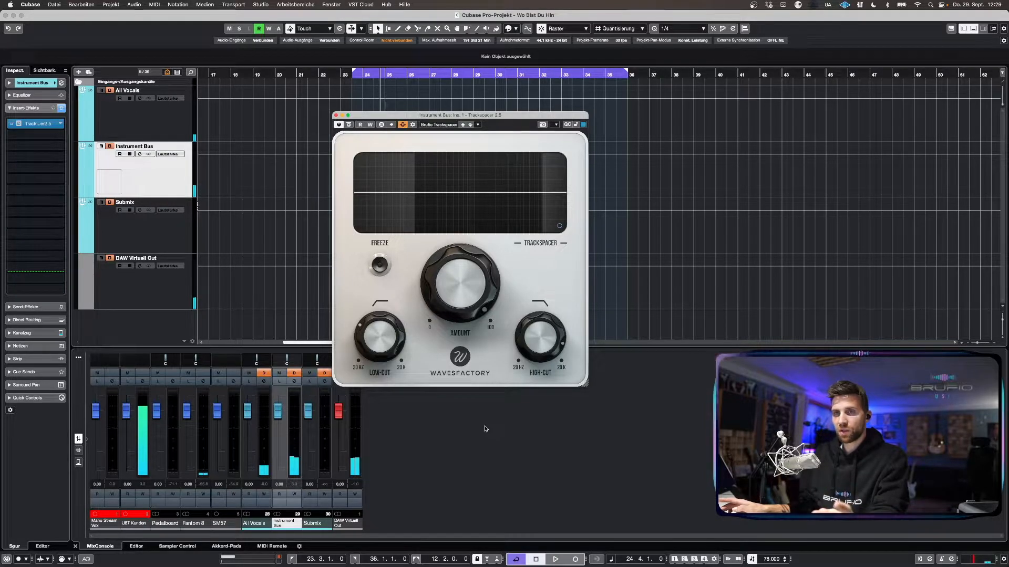
pyautogui.moveTo(507, 214)
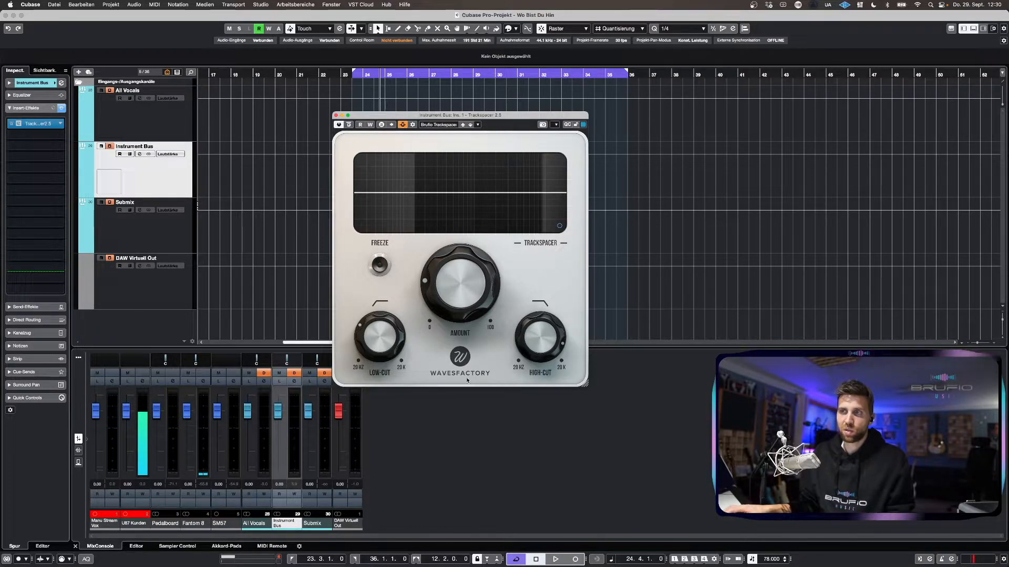
# Step: Set Amount to 23%, reset it to 0, then raise it gradually from 5%
pyautogui.moveTo(459, 283); pyautogui.dragTo(450, 307)
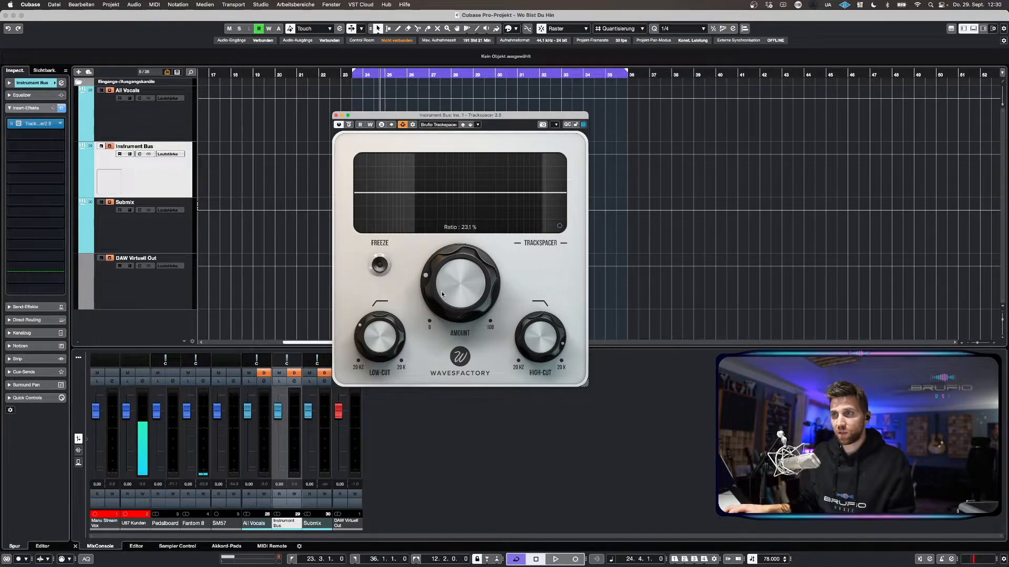
pyautogui.click(558, 559)
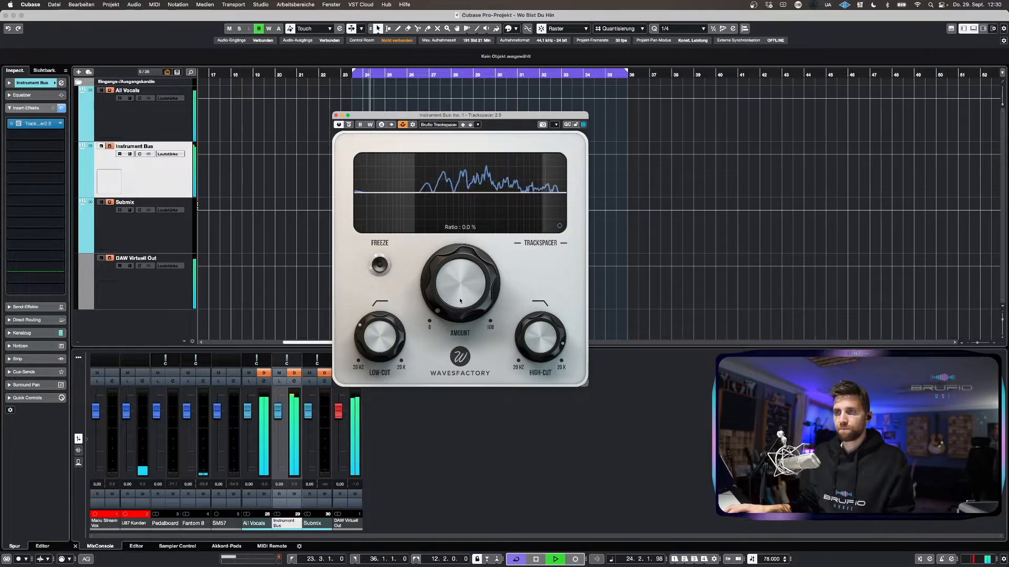
pyautogui.moveTo(459, 287); pyautogui.dragTo(456, 270)
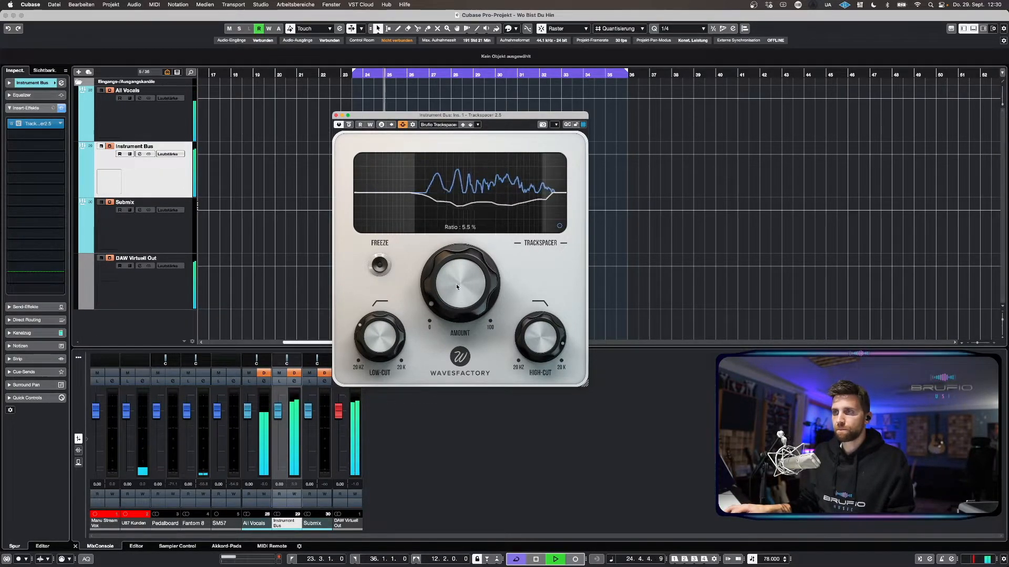
pyautogui.moveTo(458, 287); pyautogui.dragTo(450, 246)
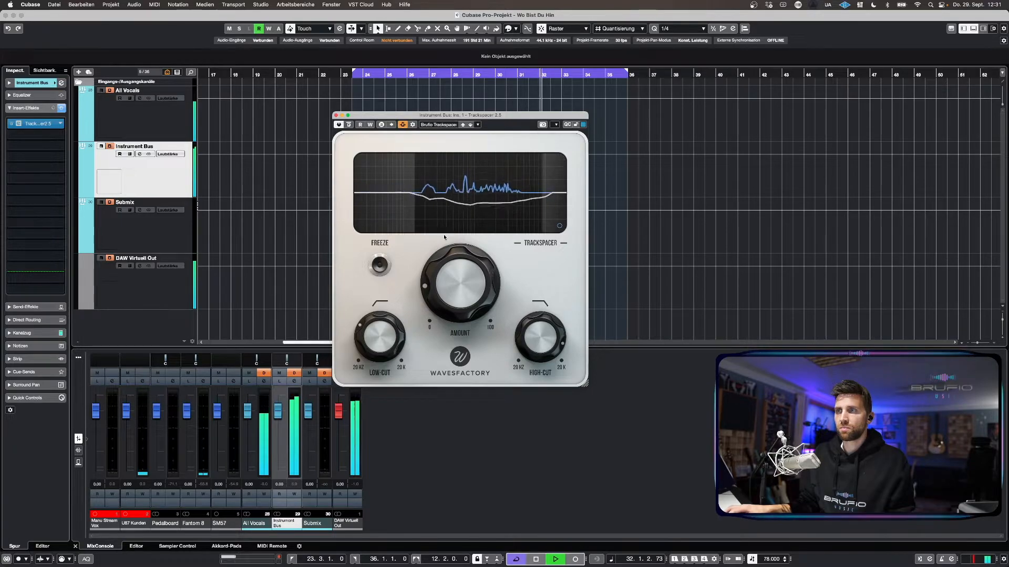
# Step: Move the Trackspacer window down and set its Amount to about 17%
pyautogui.moveTo(460, 276); pyautogui.dragTo(447, 257)
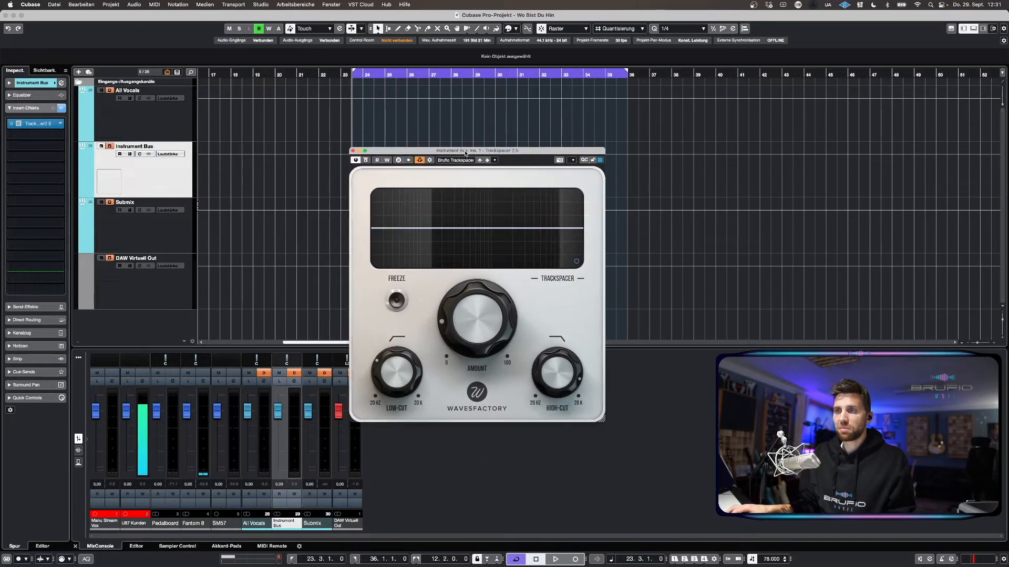
pyautogui.moveTo(477, 324); pyautogui.dragTo(476, 334)
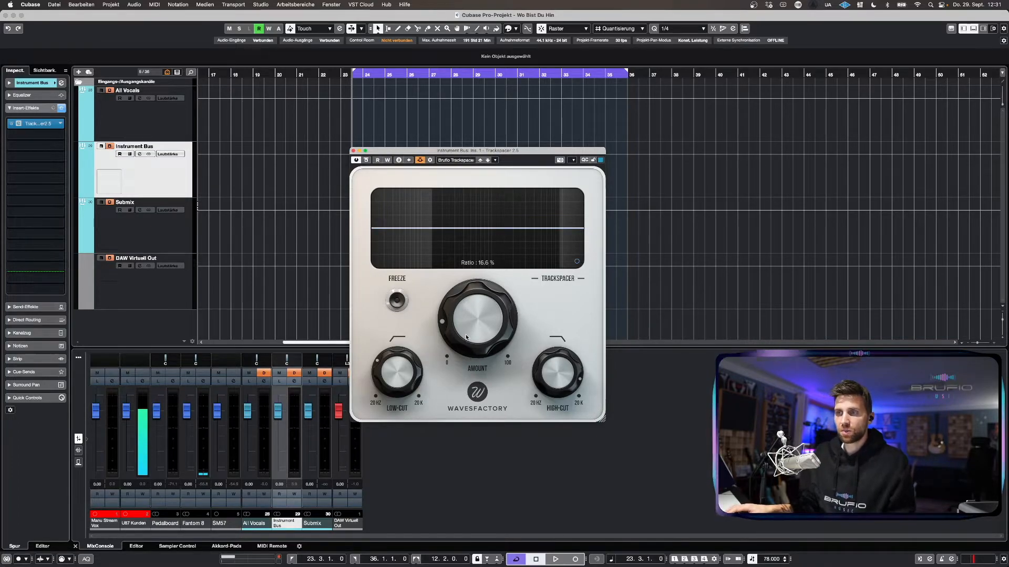